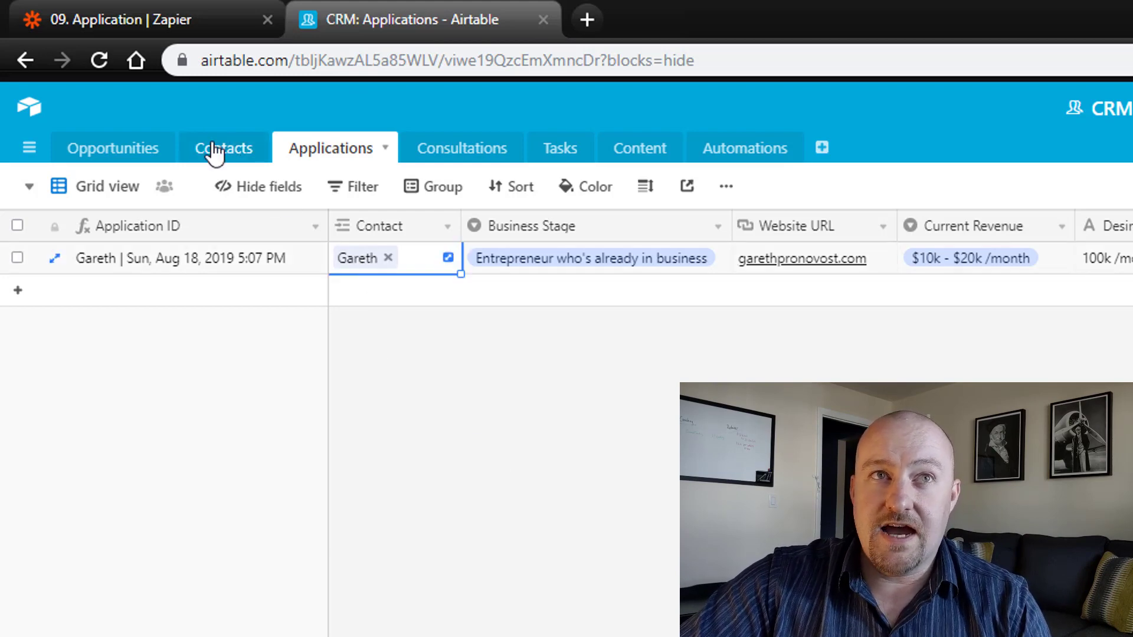
pyautogui.moveTo(312, 171)
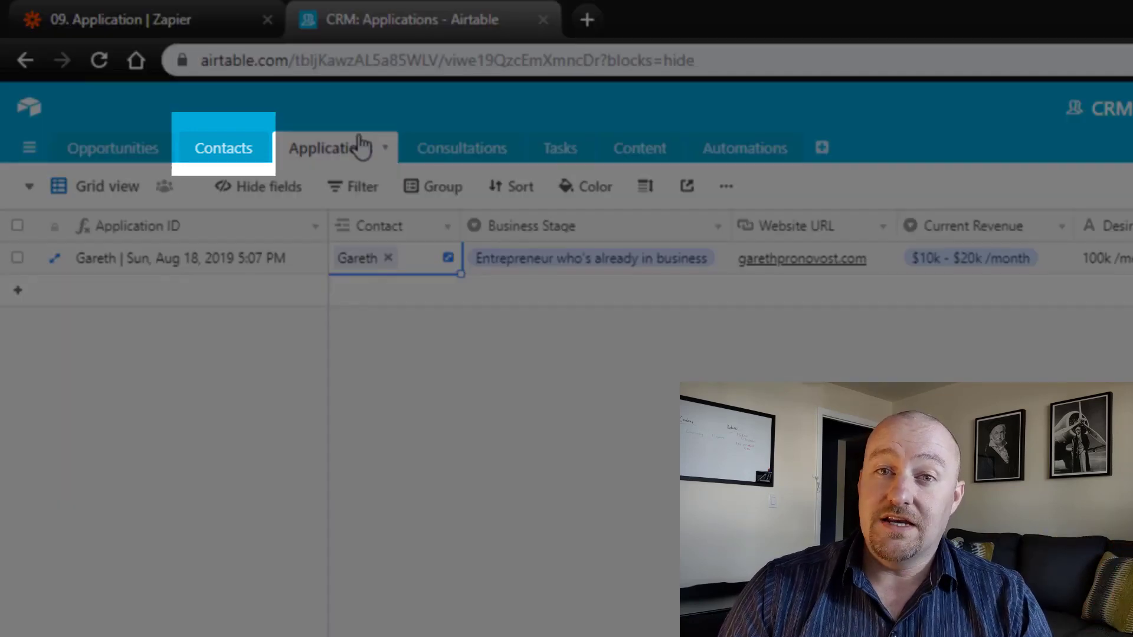
# Leave the Airtable CRM and bring the '09. Application' zap forward in Zapier
pyautogui.click(334, 147)
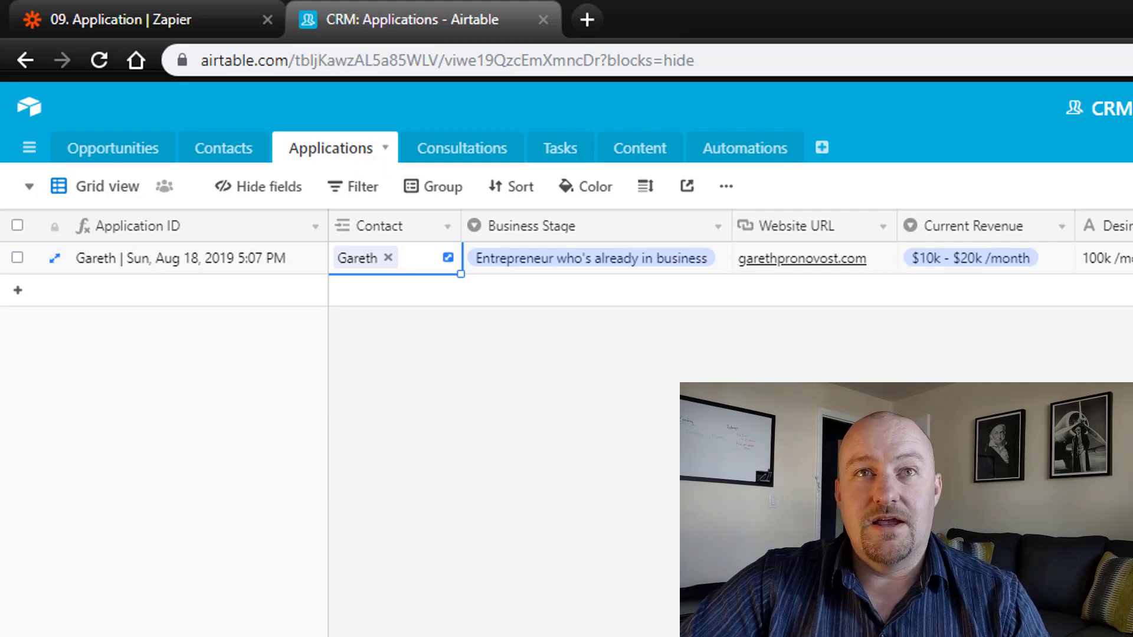
pyautogui.moveTo(199, 264)
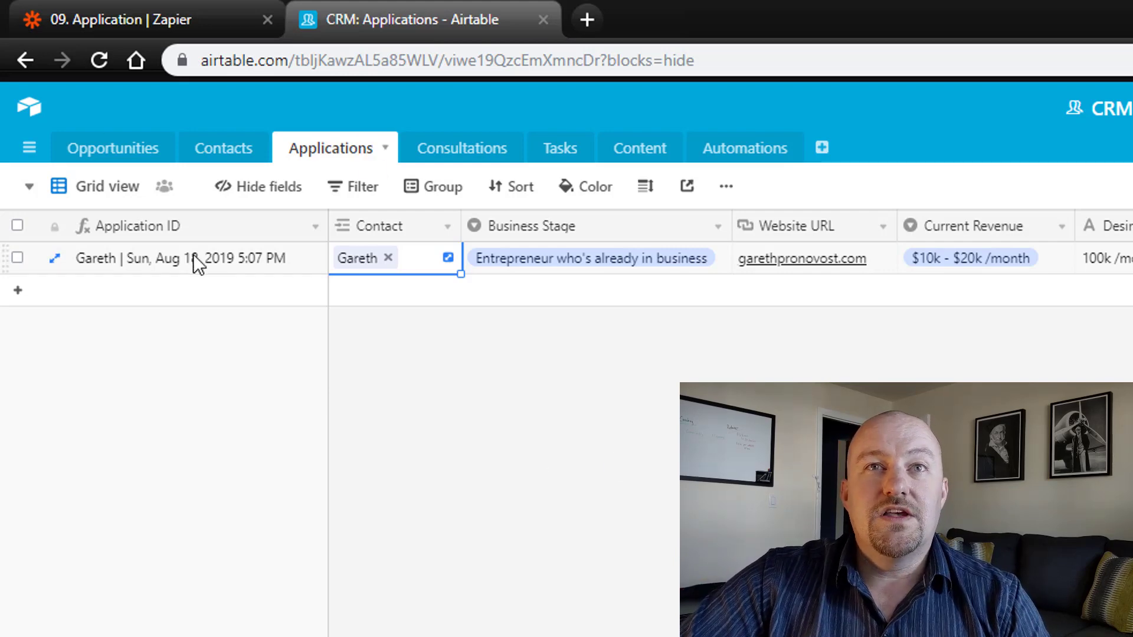
pyautogui.moveTo(1051, 120)
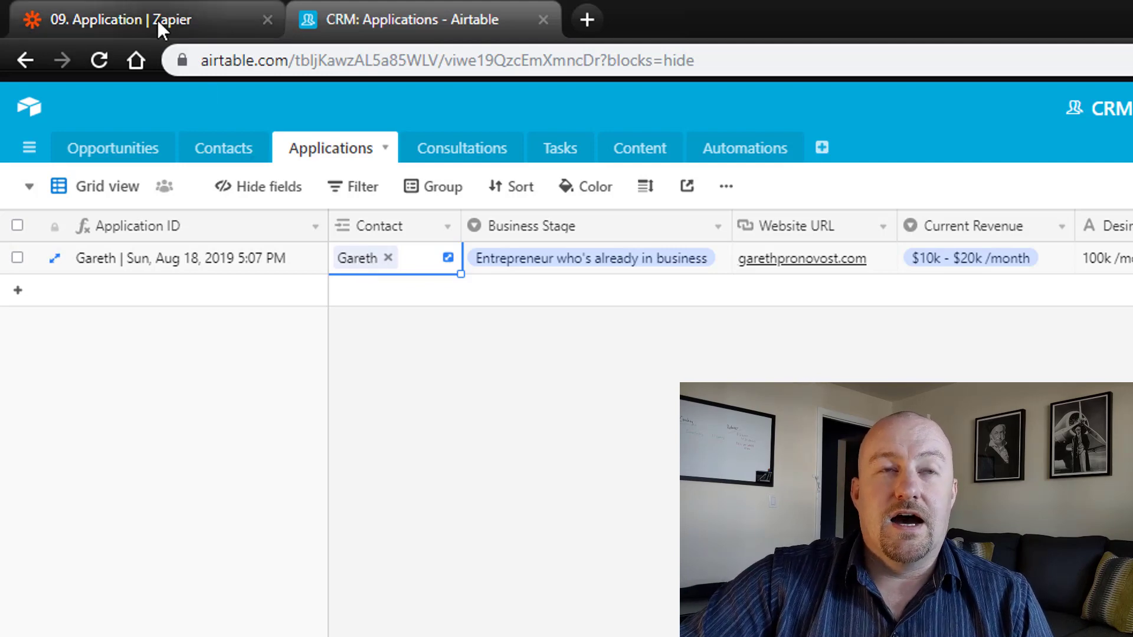
pyautogui.click(118, 18)
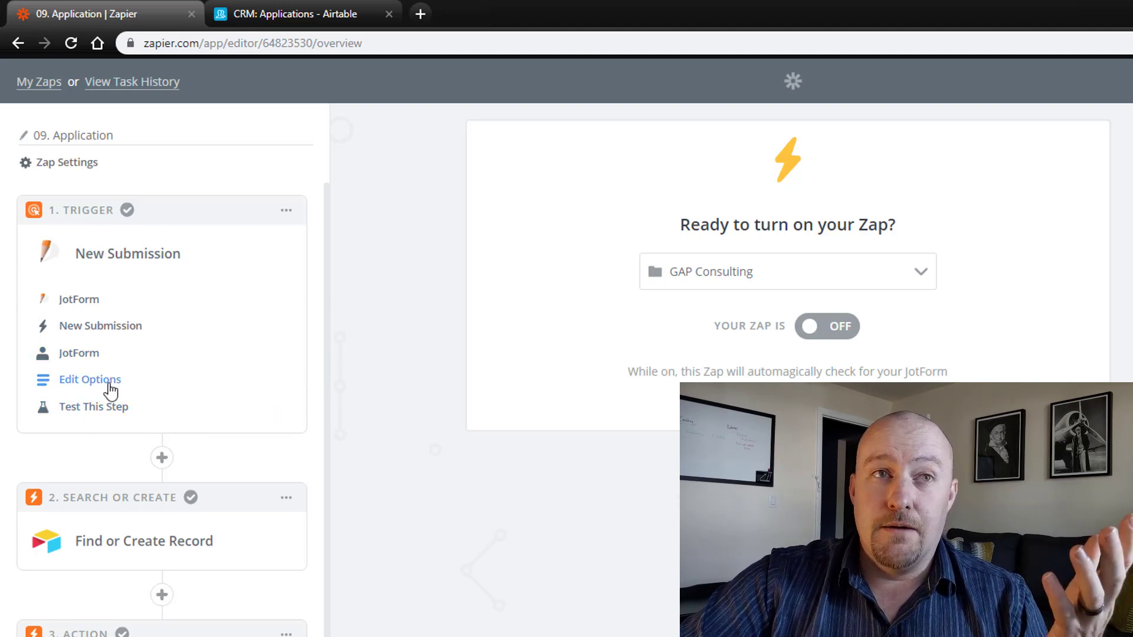
# Reveal the JotForm trigger's pulled Submission A fields — email, name, website, revenue
pyautogui.click(93, 406)
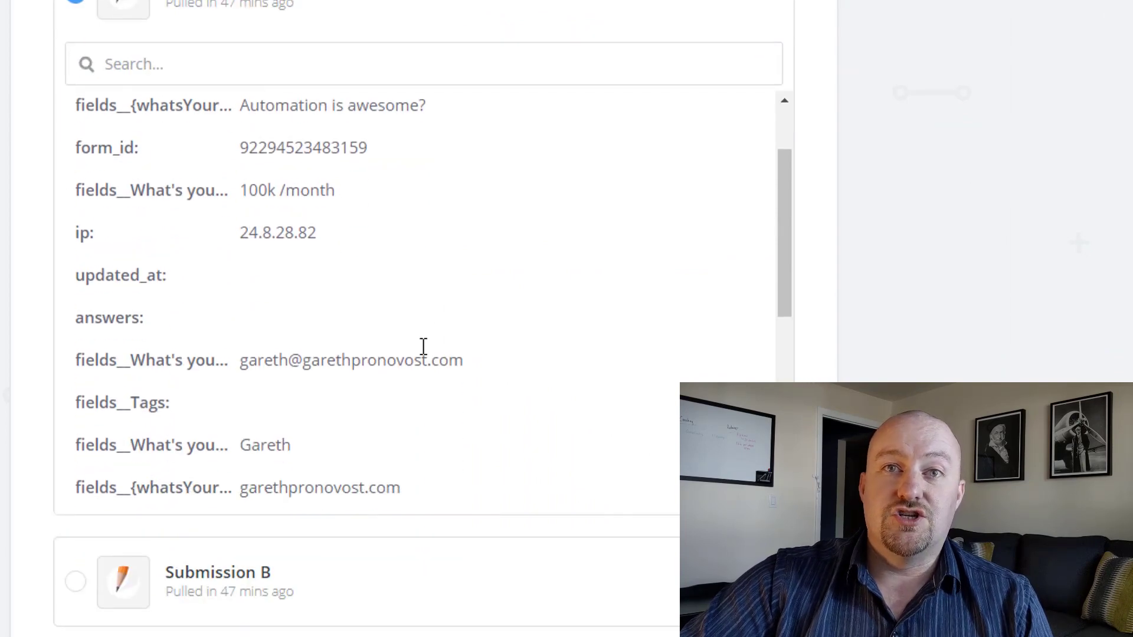
pyautogui.scroll(-3)
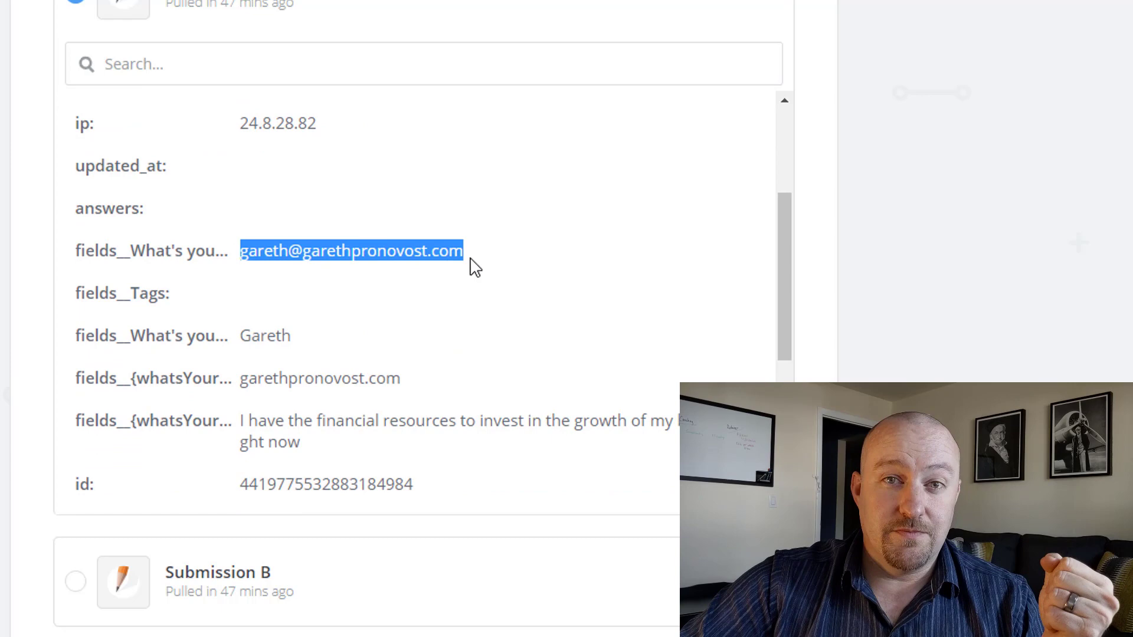
pyautogui.moveTo(425, 248)
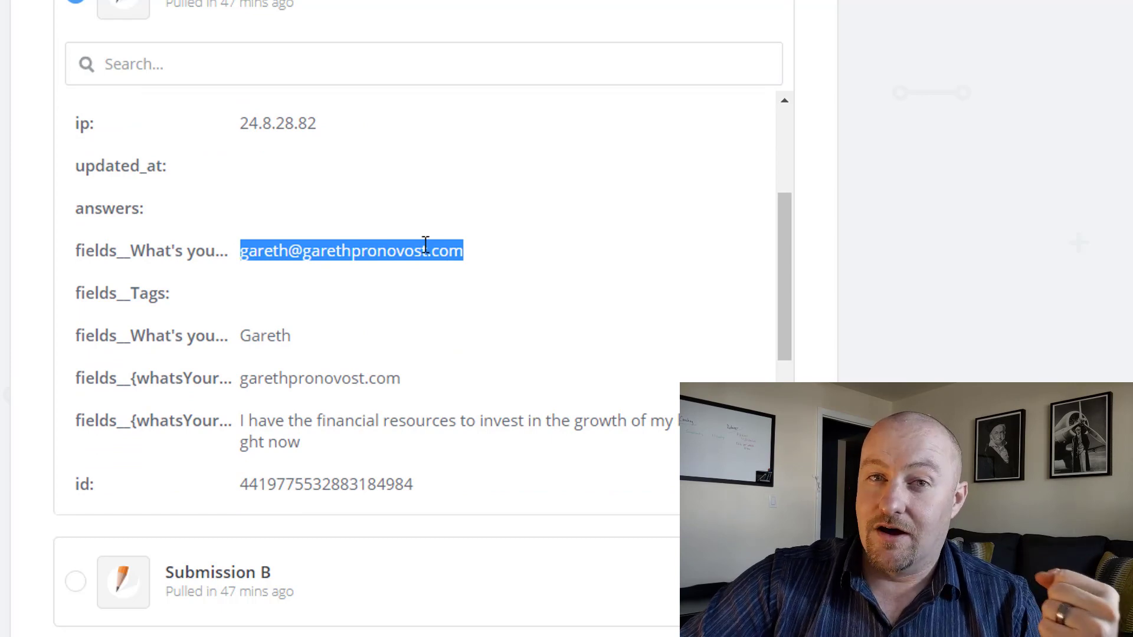
pyautogui.scroll(-3)
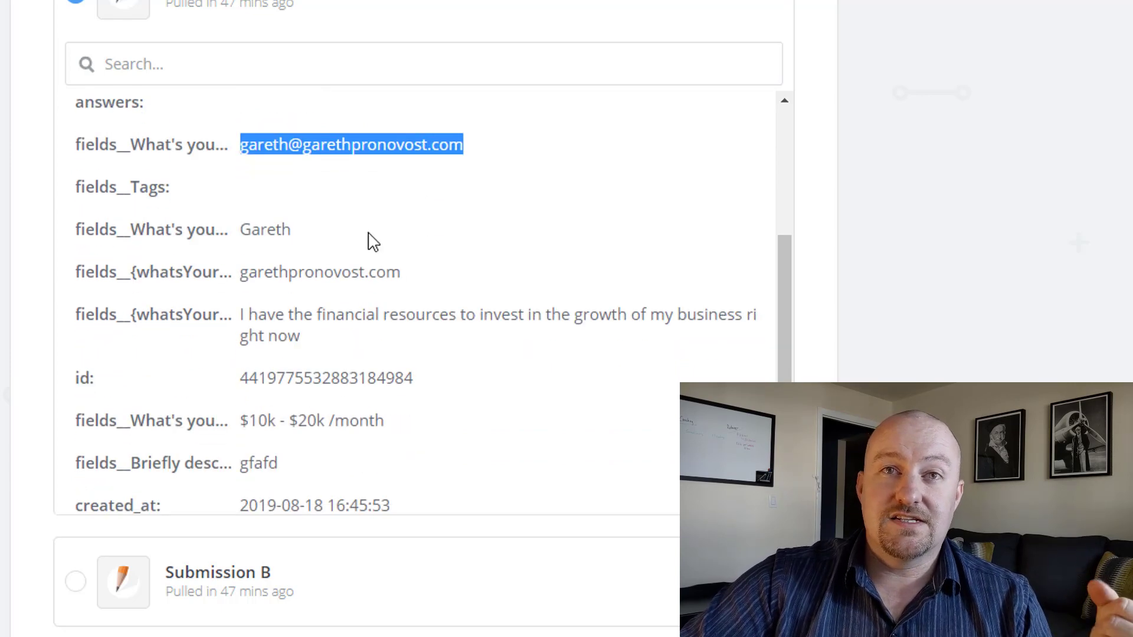
pyautogui.moveTo(345, 215)
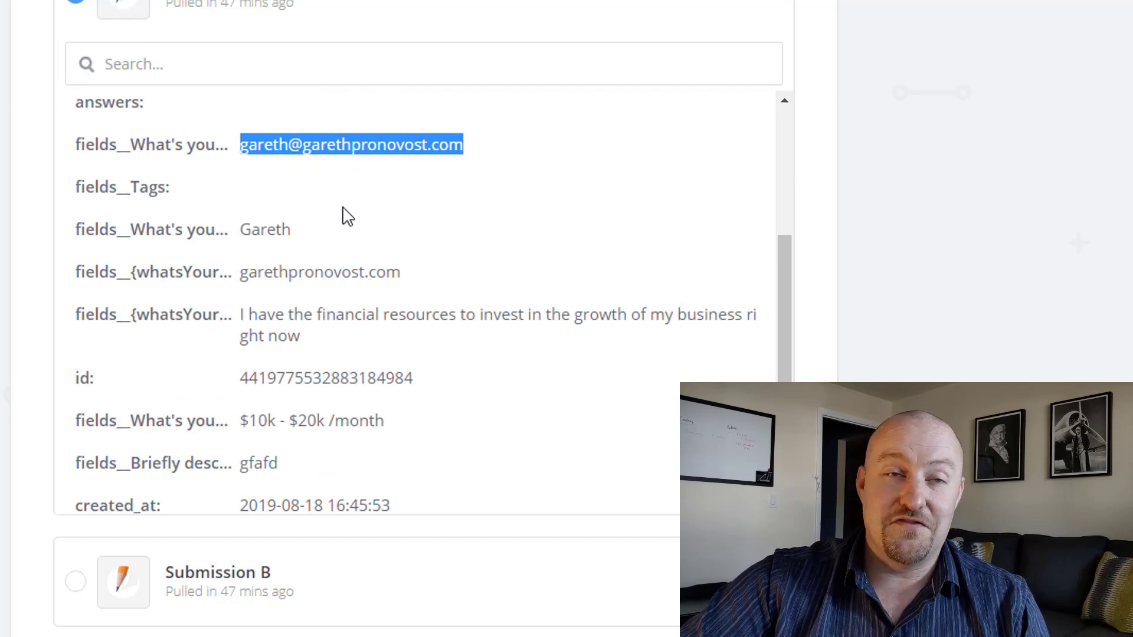
pyautogui.moveTo(219, 333)
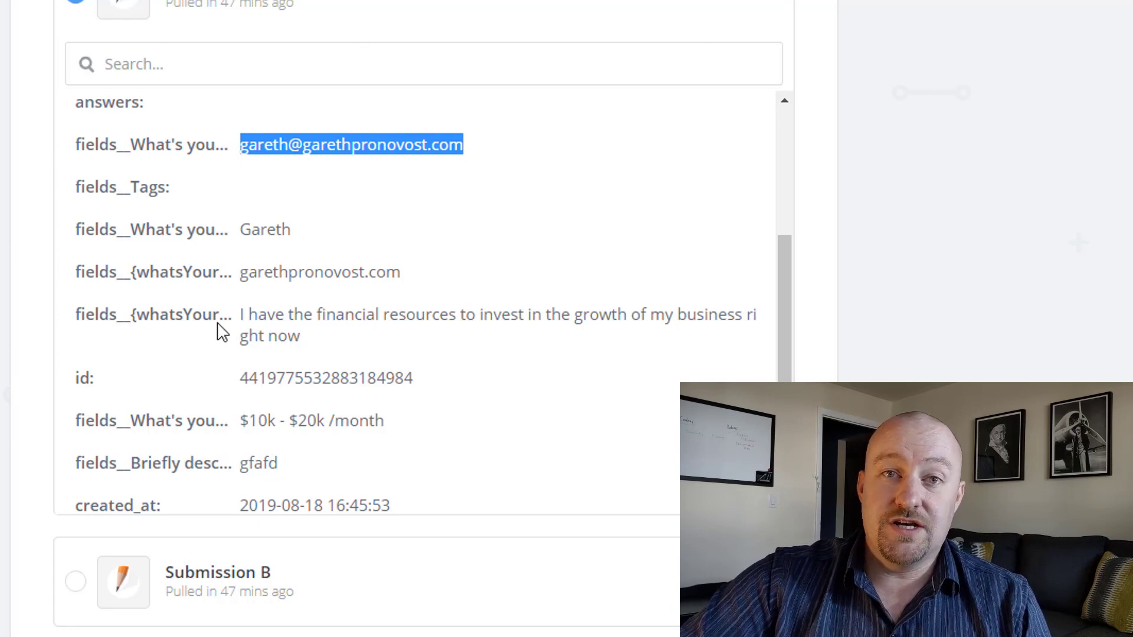
pyautogui.moveTo(810, 266)
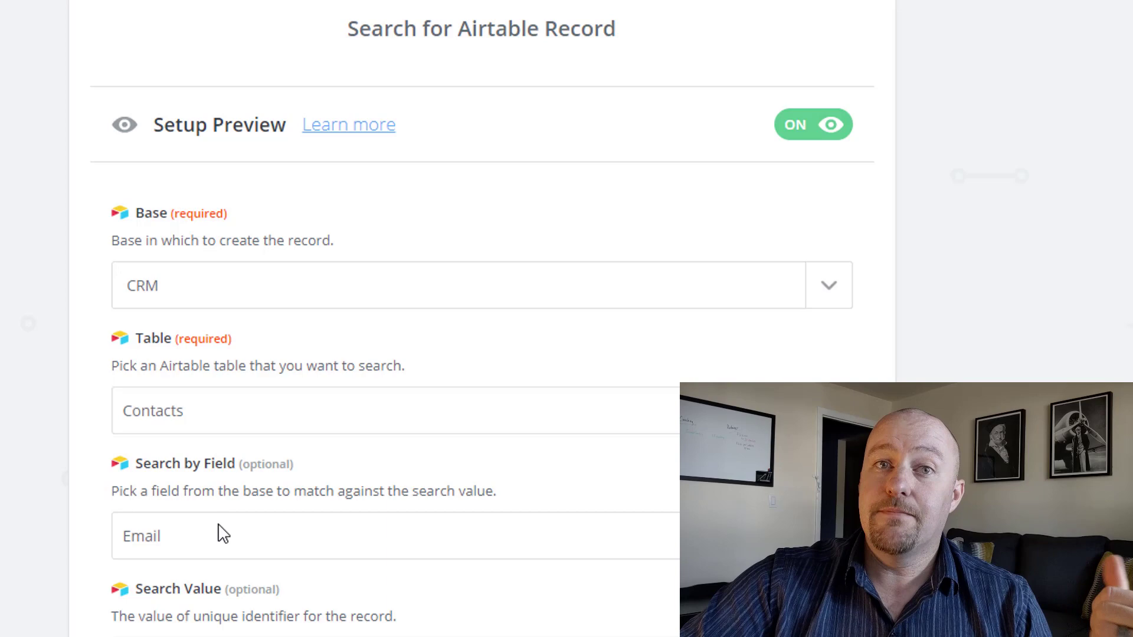
# Review the Airtable search set to the Contacts table, Email field, Step 1 What's Your Email value
pyautogui.scroll(-3)
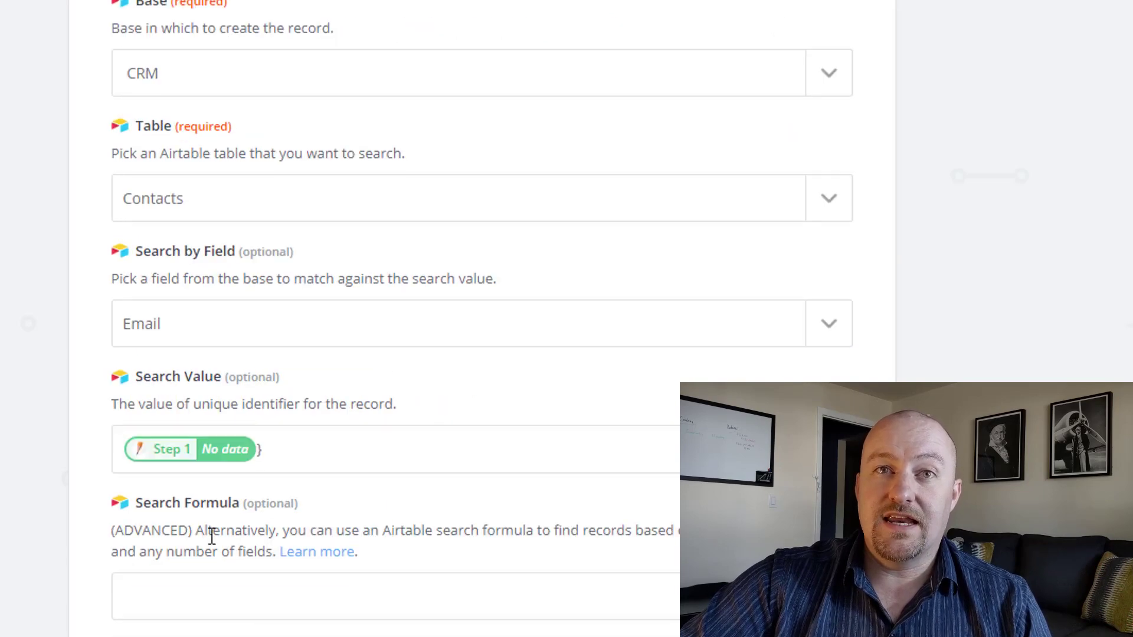
pyautogui.scroll(-3)
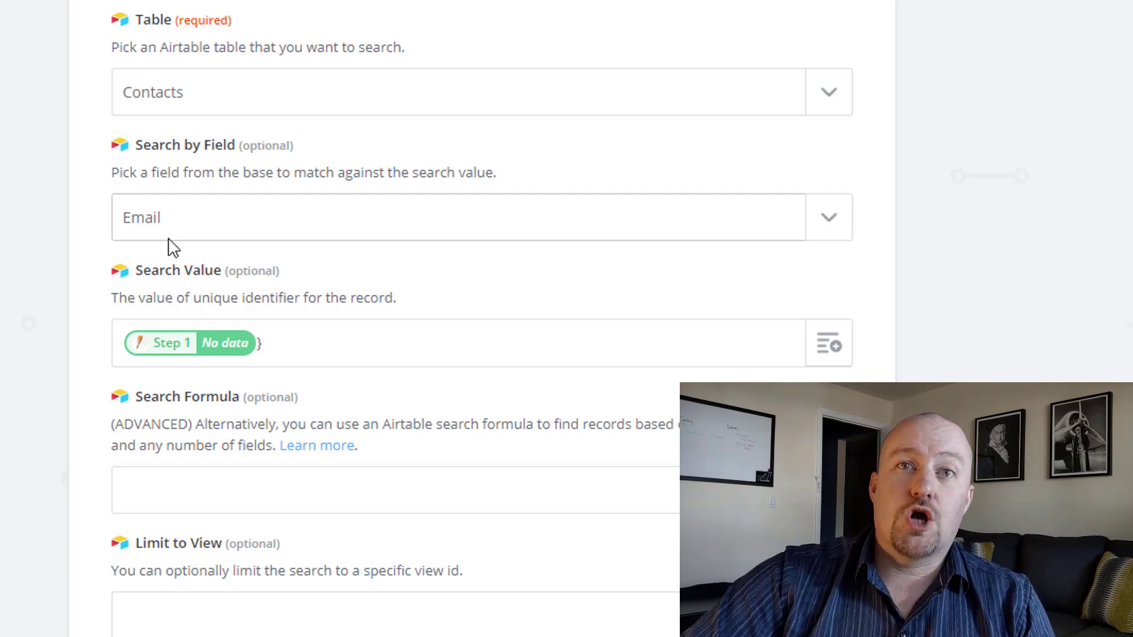
pyautogui.moveTo(211, 246)
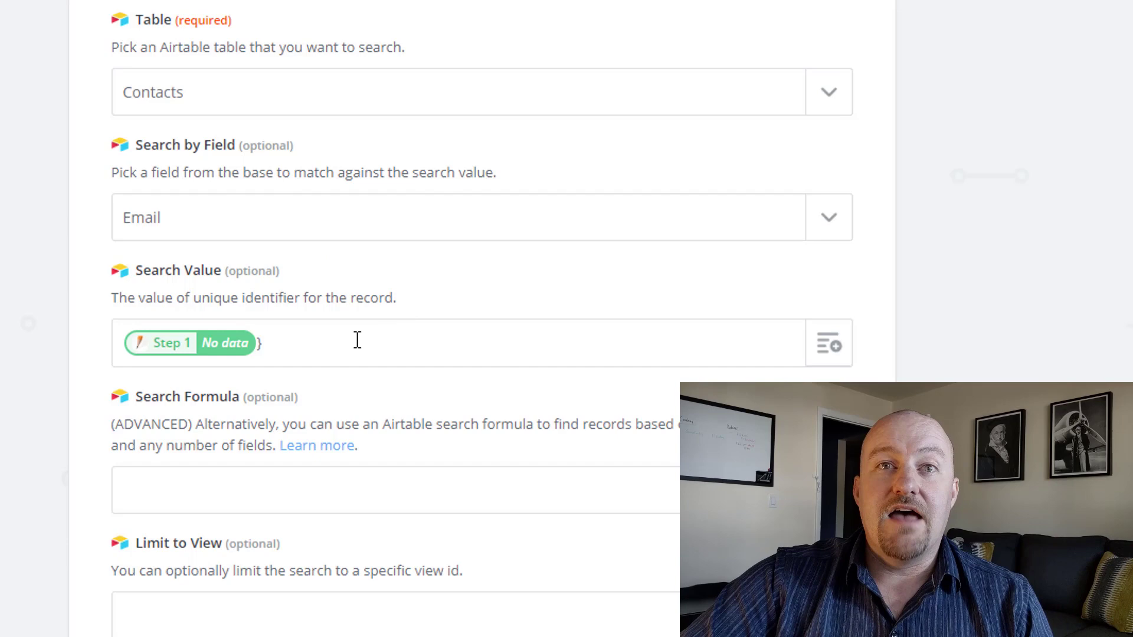
pyautogui.moveTo(259, 303)
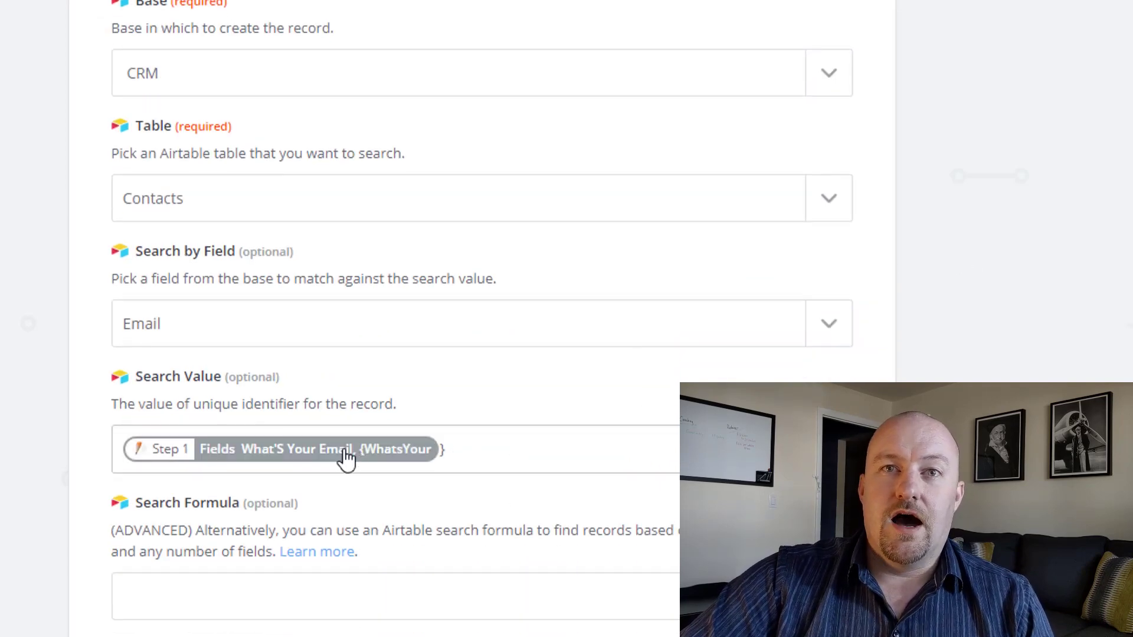
pyautogui.moveTo(366, 474)
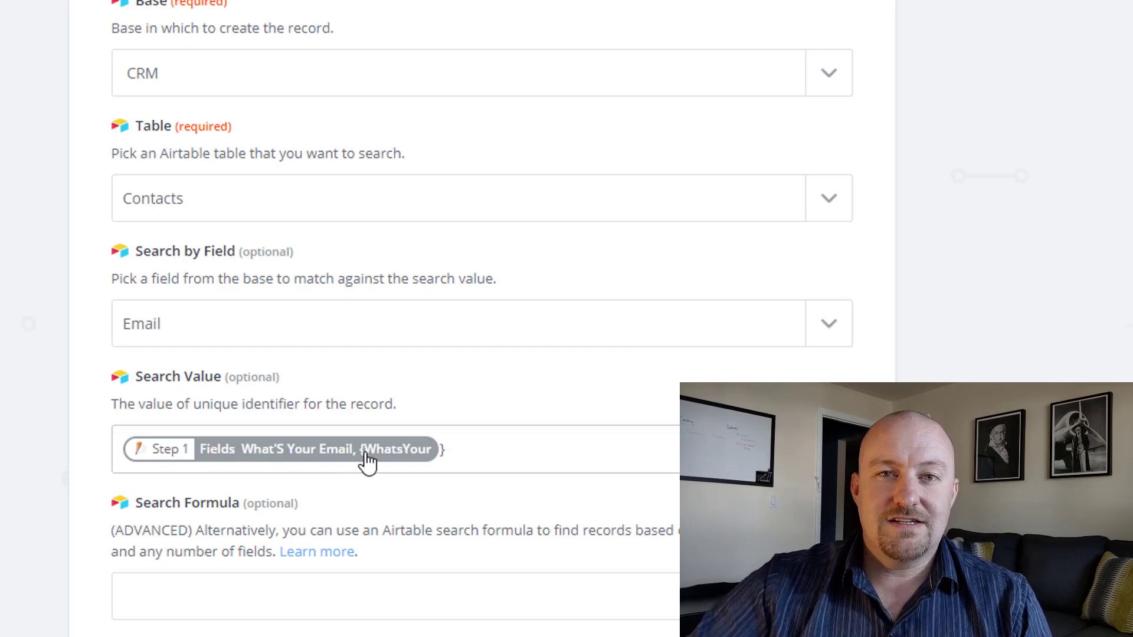
pyautogui.moveTo(408, 458)
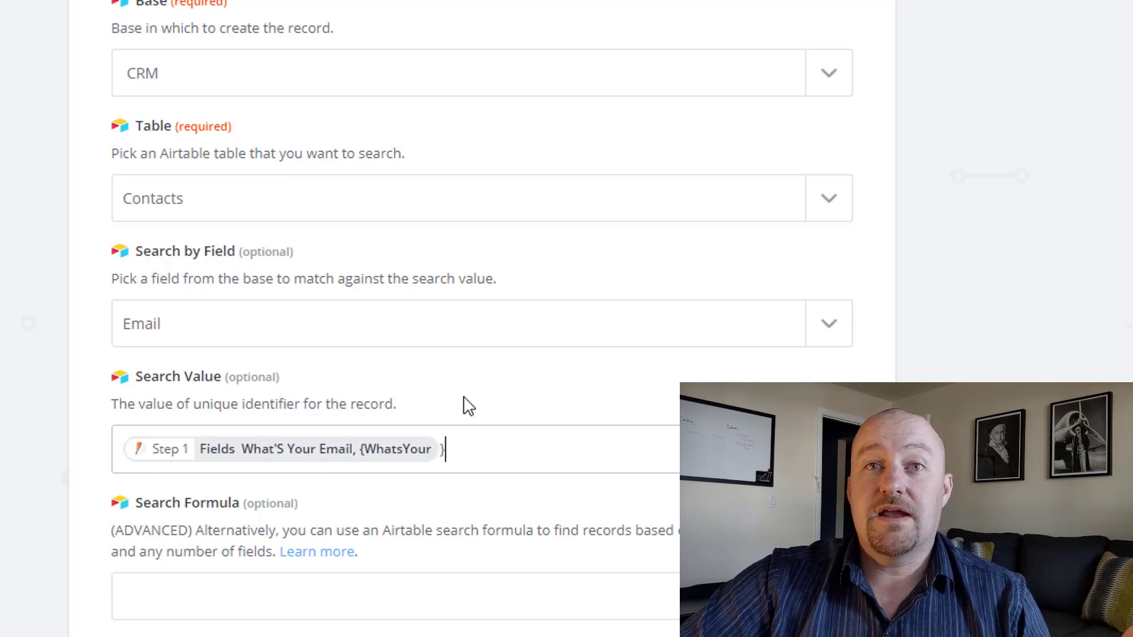
pyautogui.moveTo(314, 343)
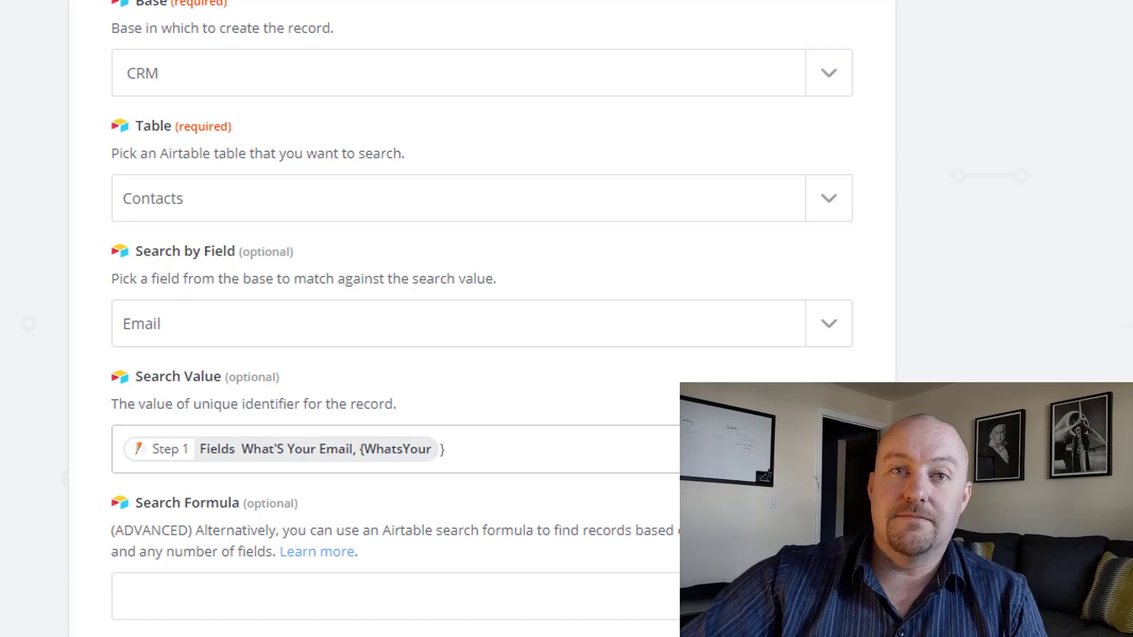
# Review the create-if-not-found mapping of First Name to the form's What's Your Name answer
pyautogui.scroll(-3)
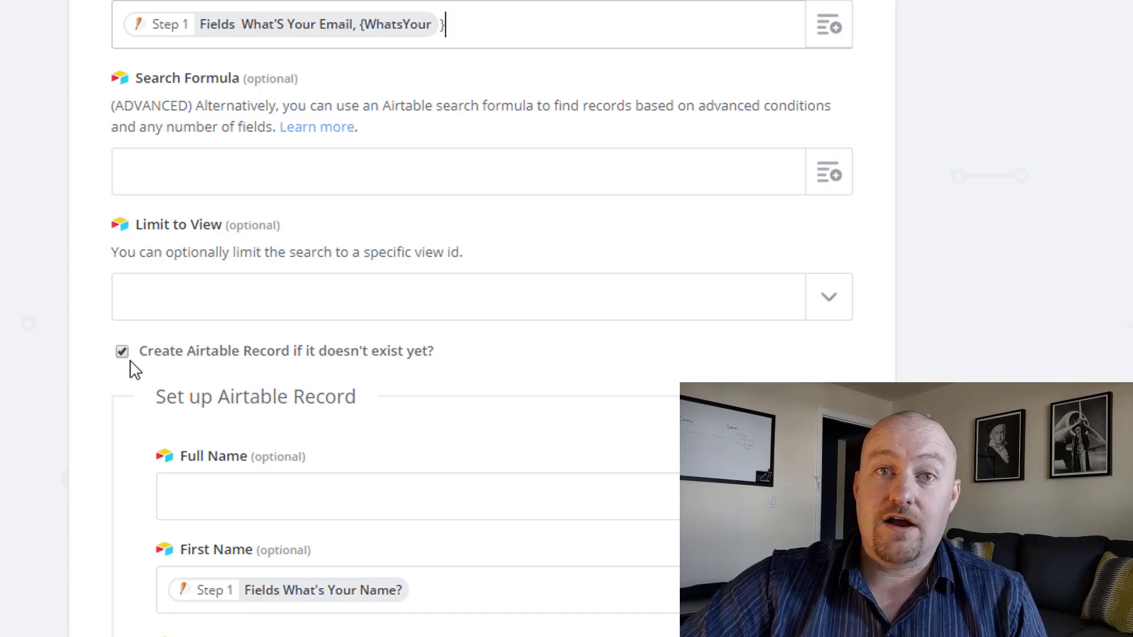
pyautogui.scroll(-3)
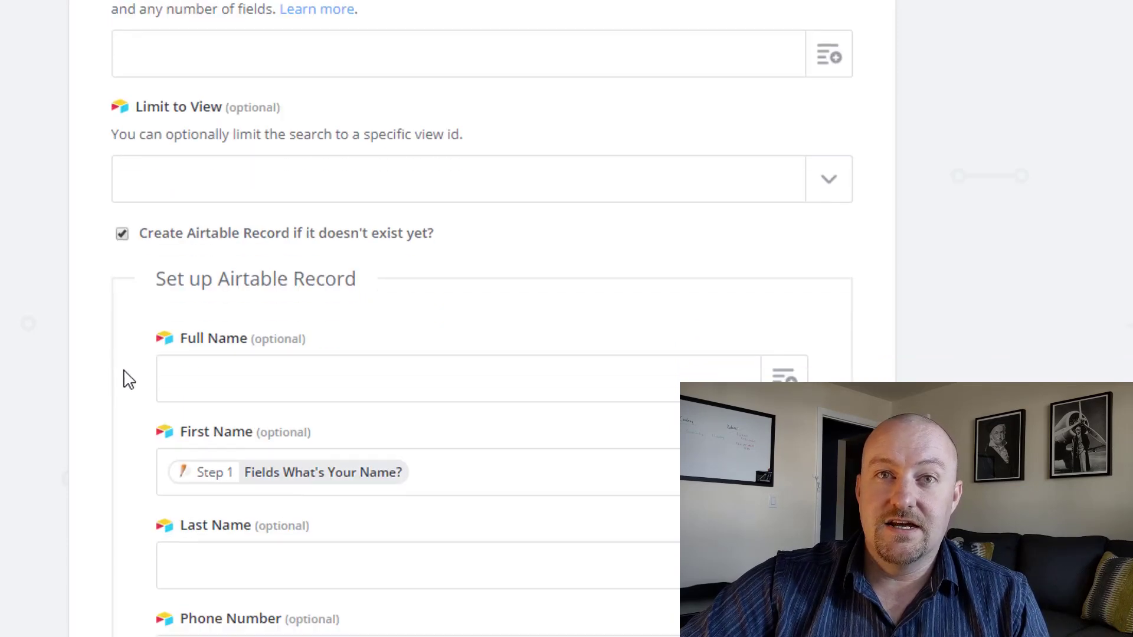
pyautogui.scroll(-3)
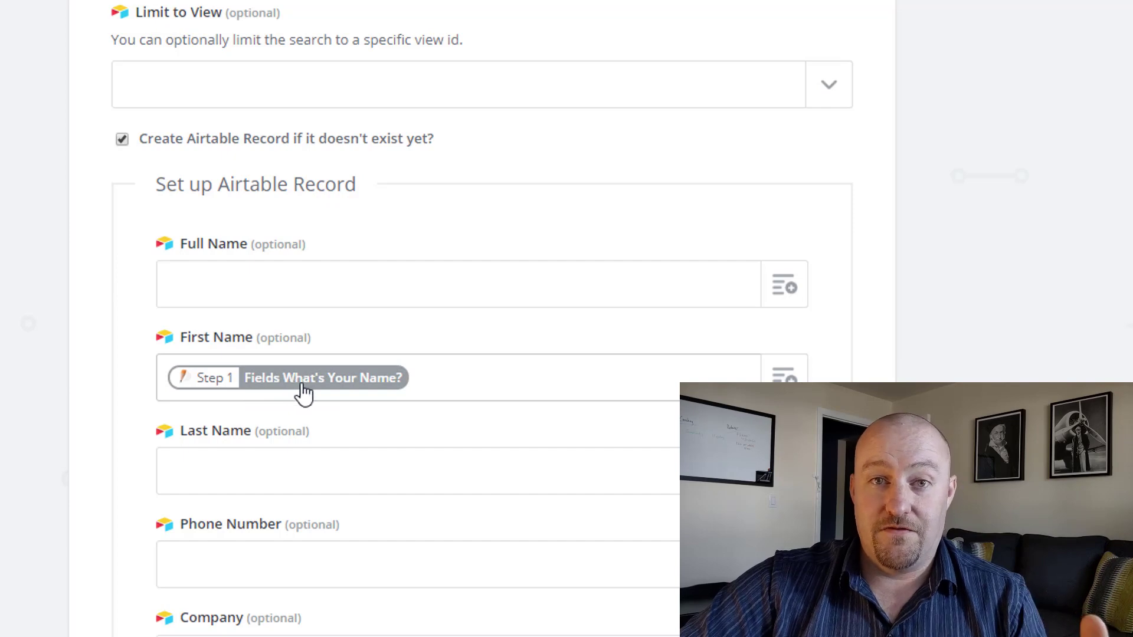
pyautogui.scroll(-3)
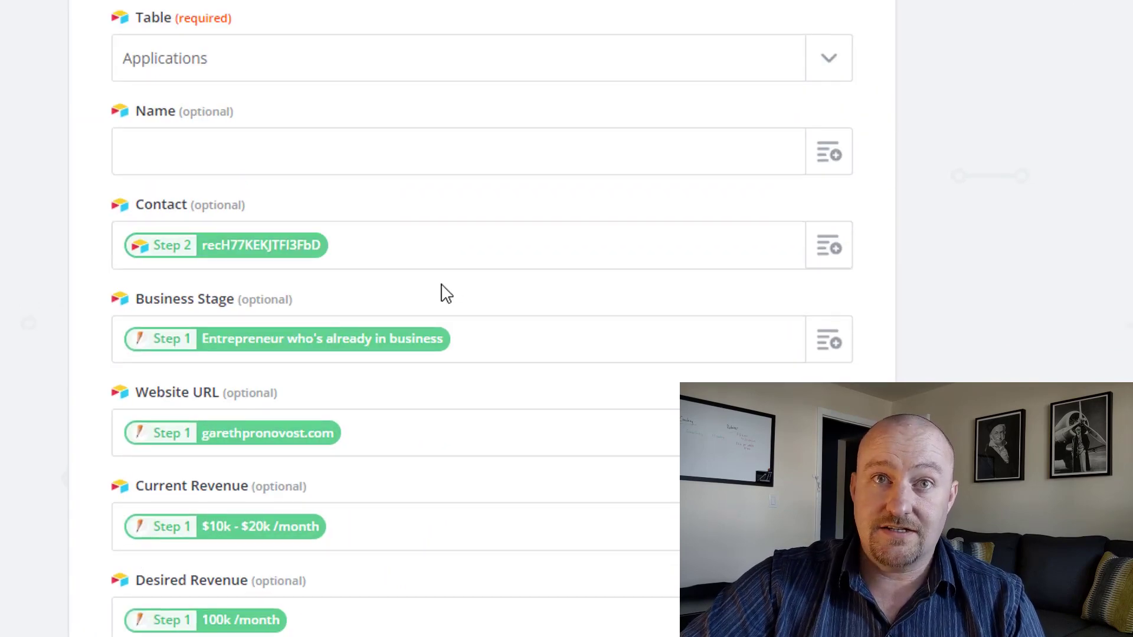
pyautogui.moveTo(199, 277)
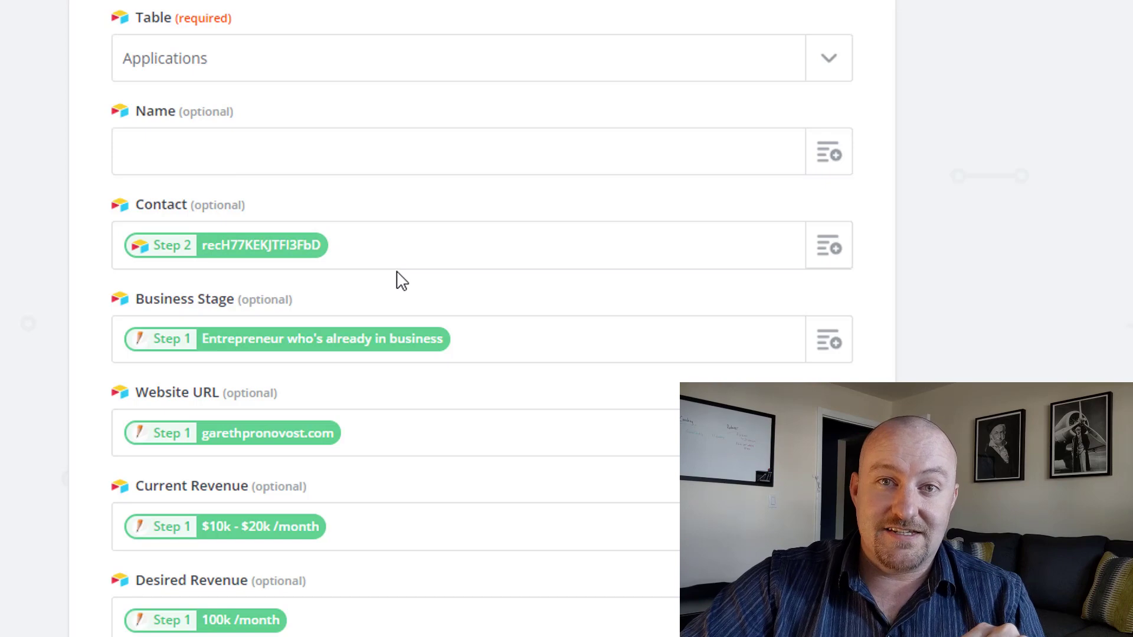
# Move from the Applications Contact mapping toward the Airtable CRM Applications tab
pyautogui.click(373, 17)
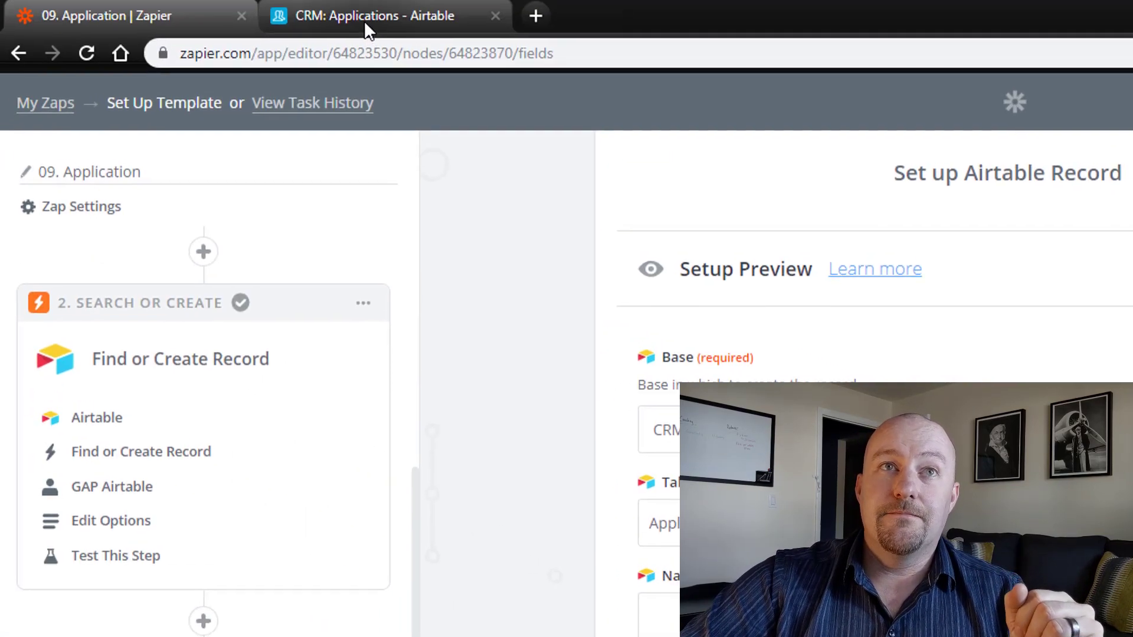
# Check in Airtable that the test application links to contact Gareth, then return to the zap editor
pyautogui.click(380, 17)
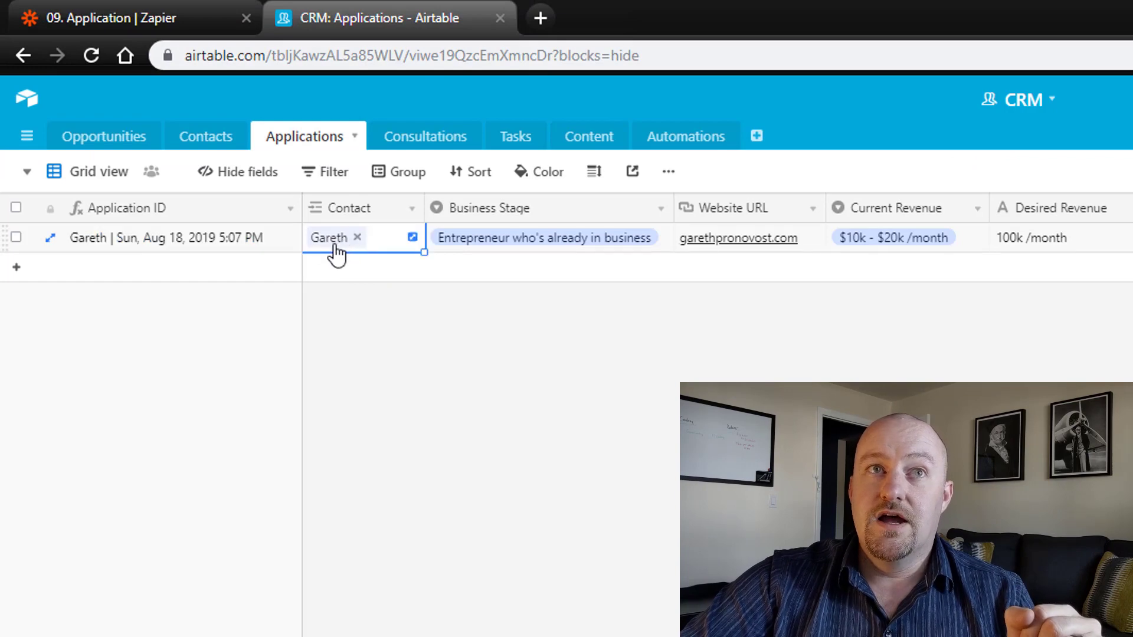
pyautogui.click(412, 237)
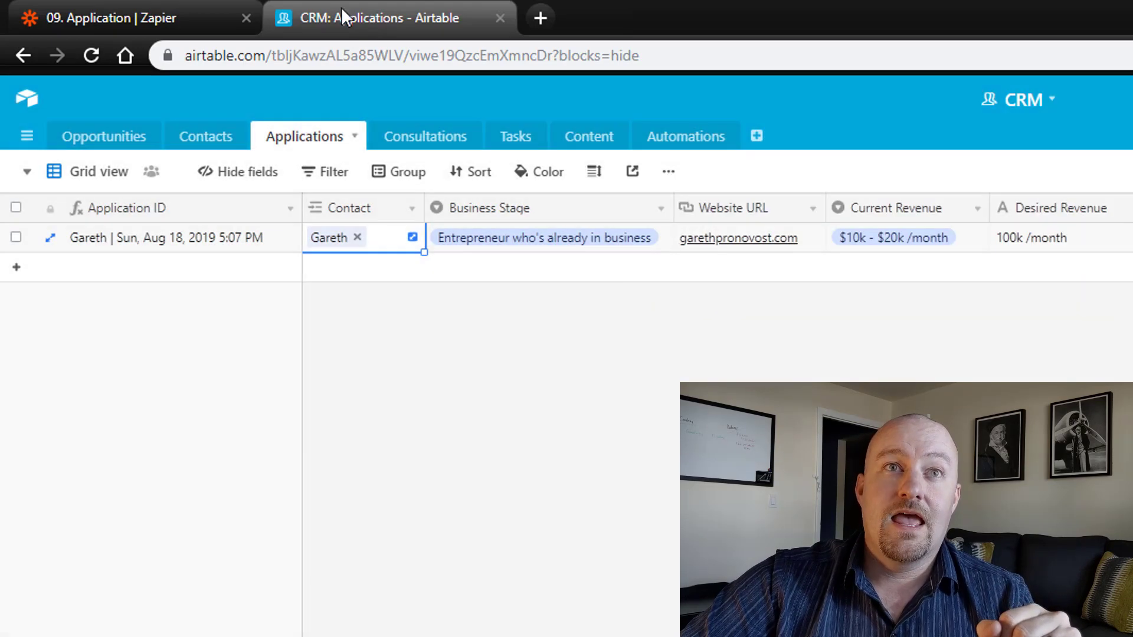
pyautogui.click(106, 17)
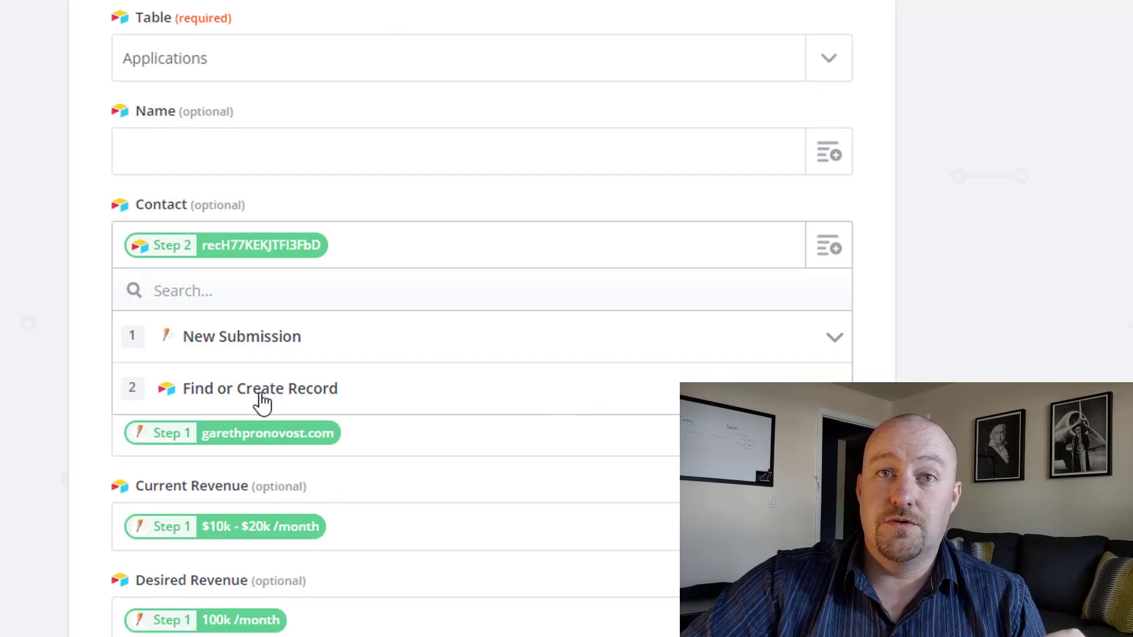
pyautogui.click(260, 389)
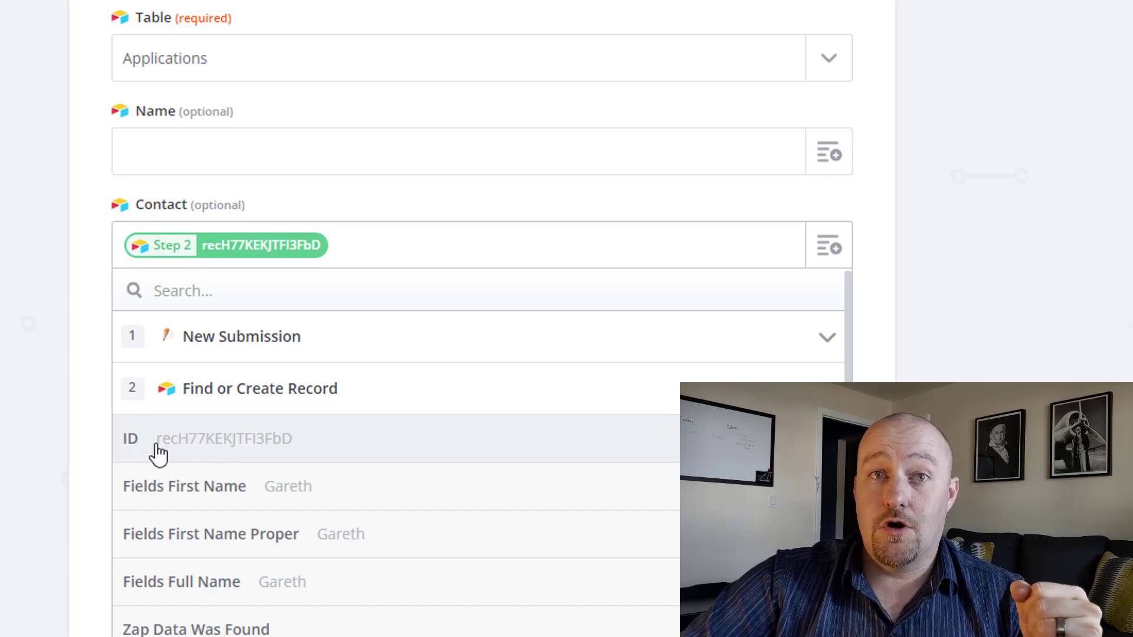
pyautogui.moveTo(97, 434)
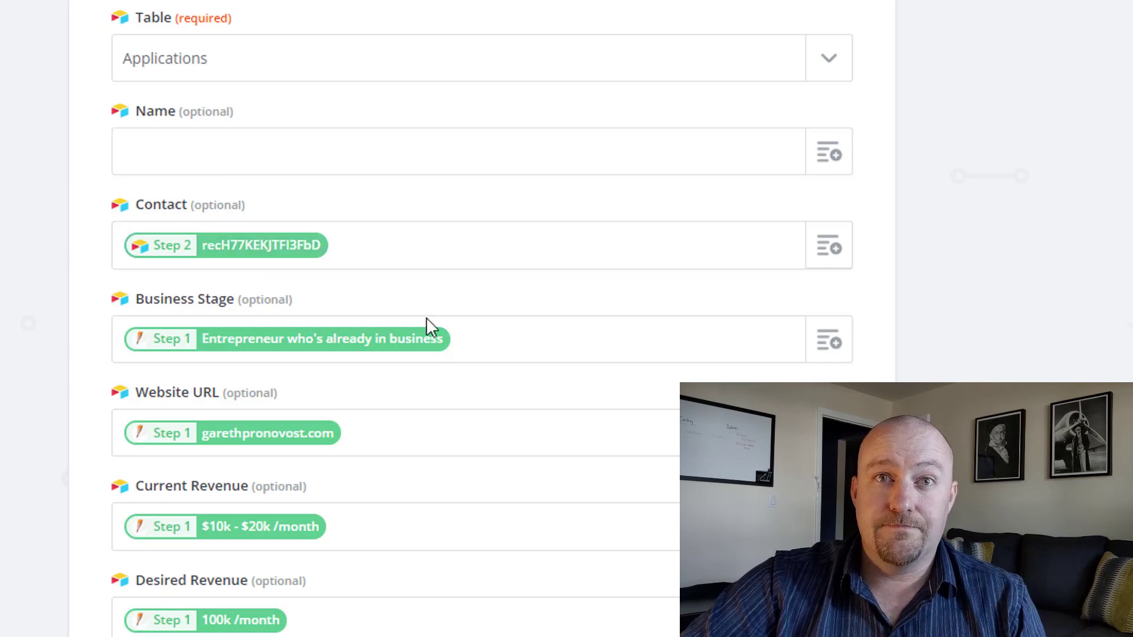
pyautogui.moveTo(281, 630)
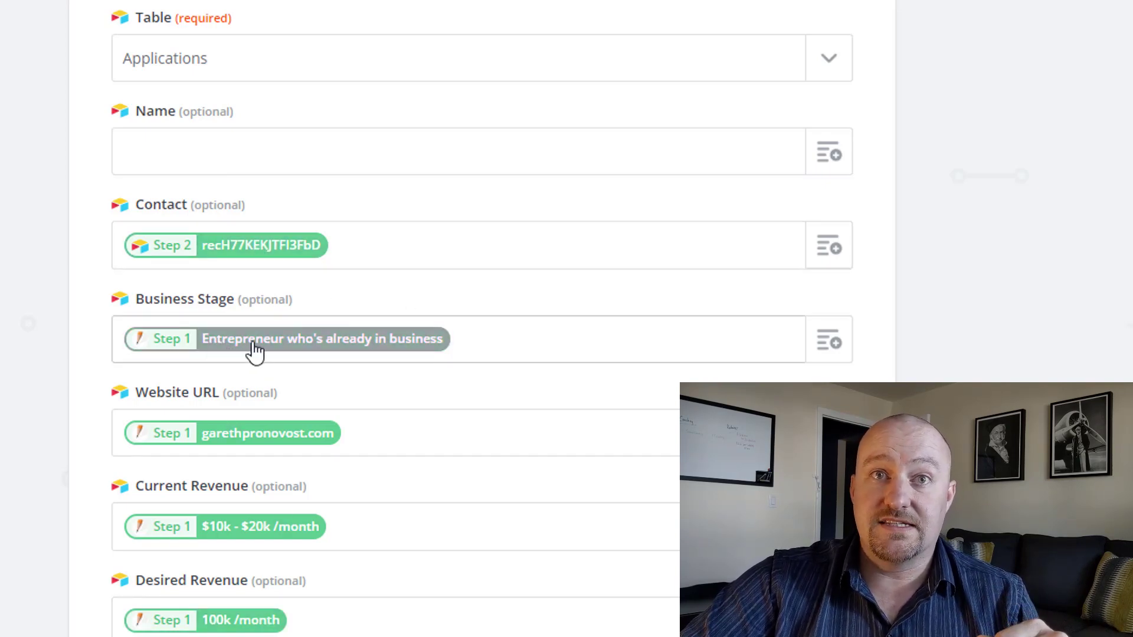
pyautogui.moveTo(243, 461)
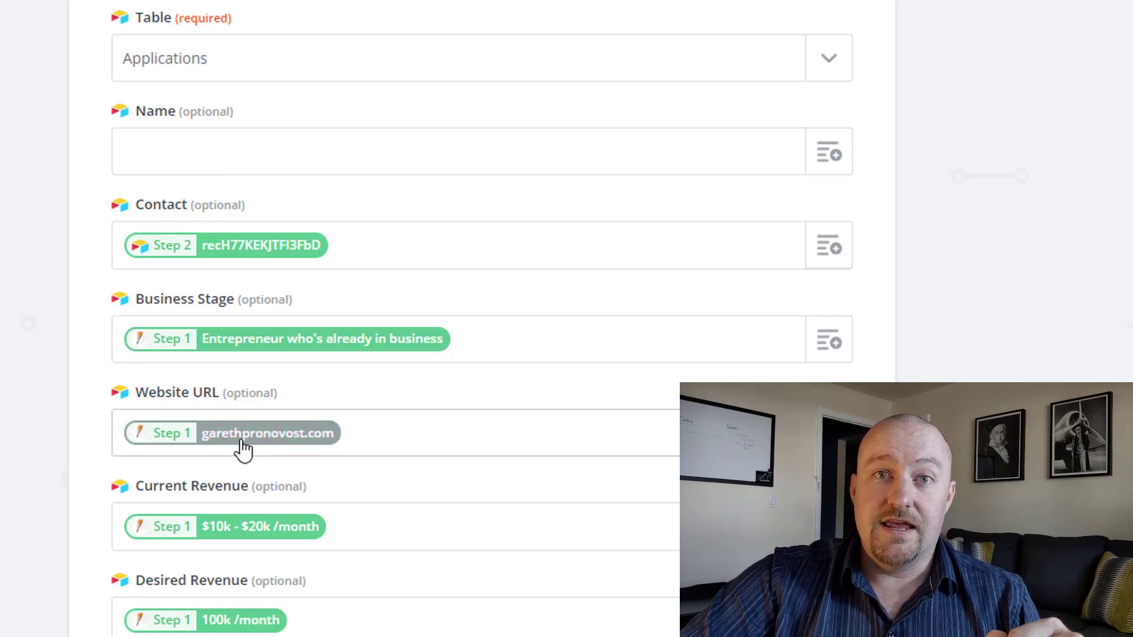
pyautogui.moveTo(664, 513)
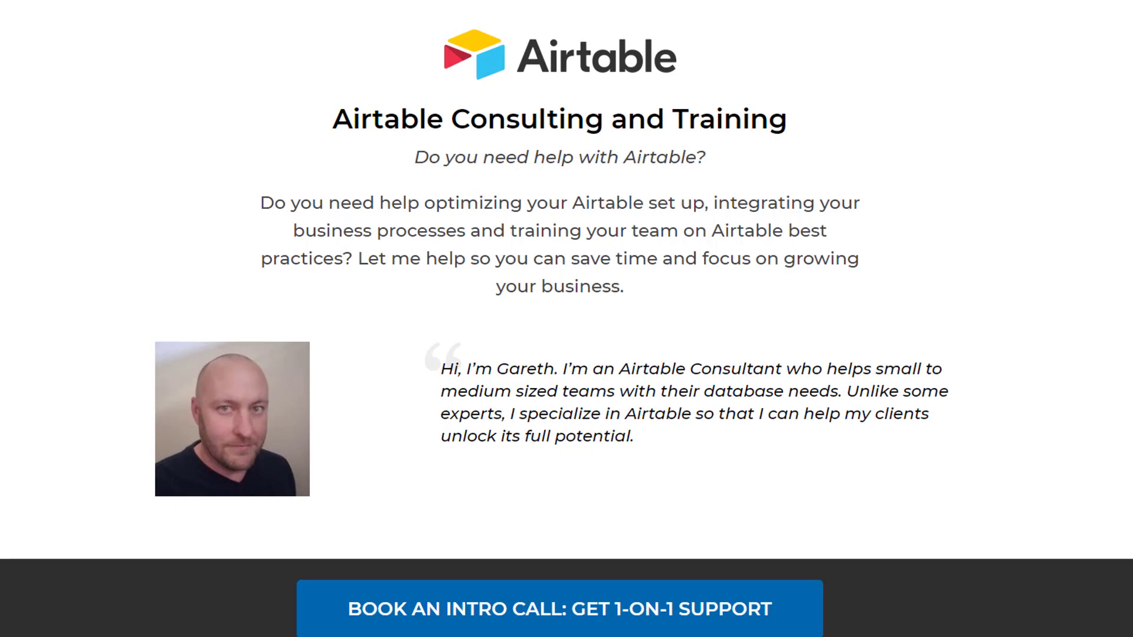
pyautogui.moveTo(373, 297)
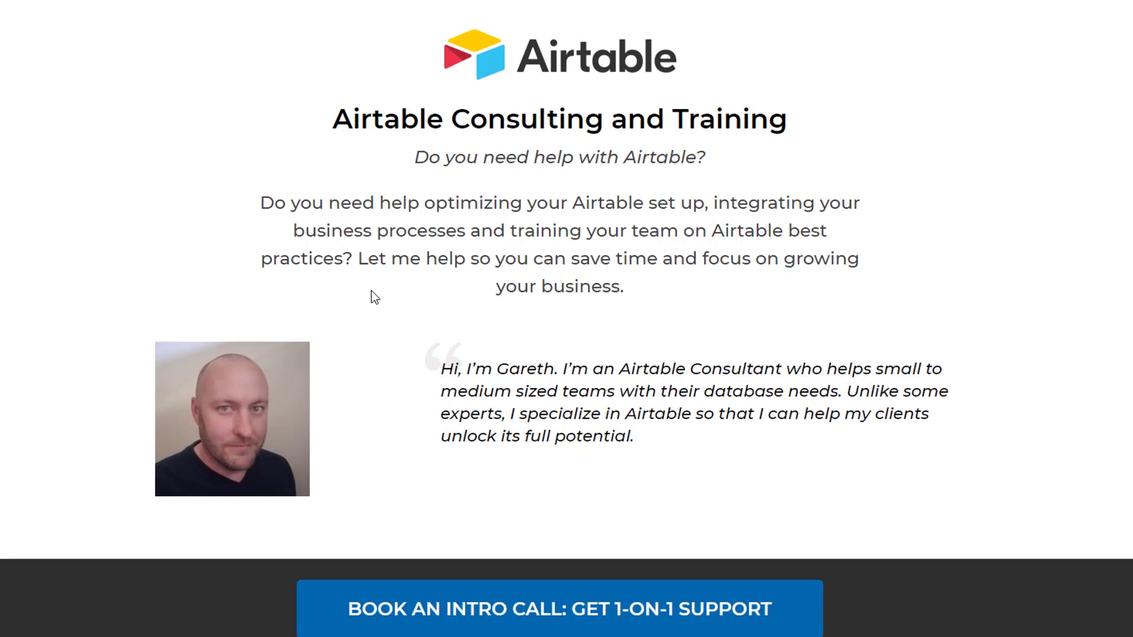
pyautogui.moveTo(1110, 363)
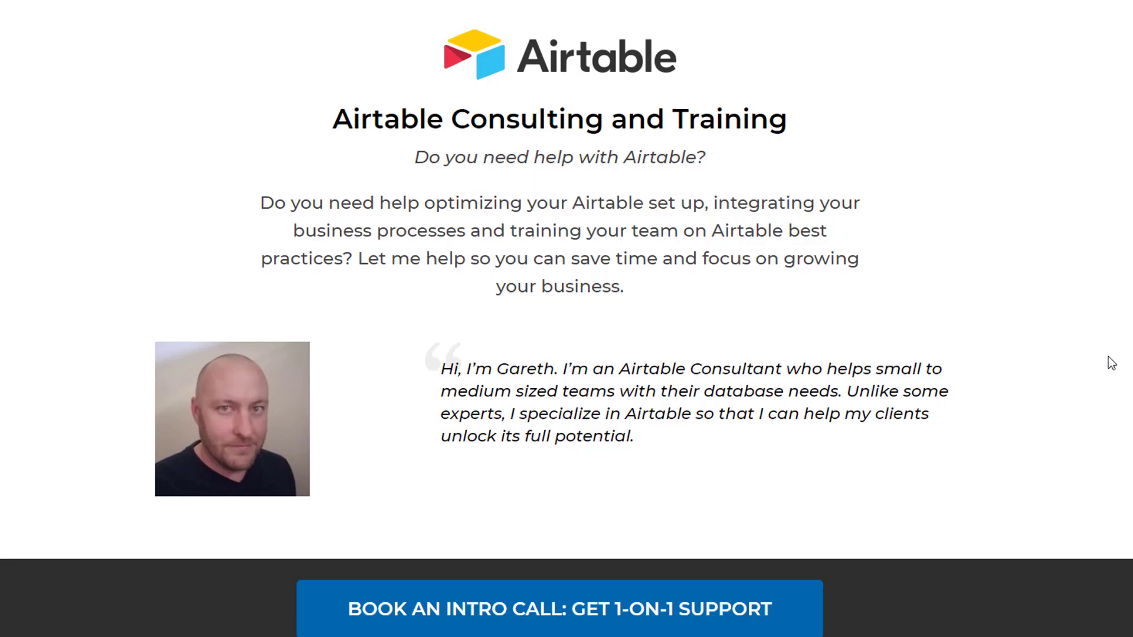
# Browse the Airtable Consulting and Training page down to the sales dashboard example
pyautogui.scroll(-3)
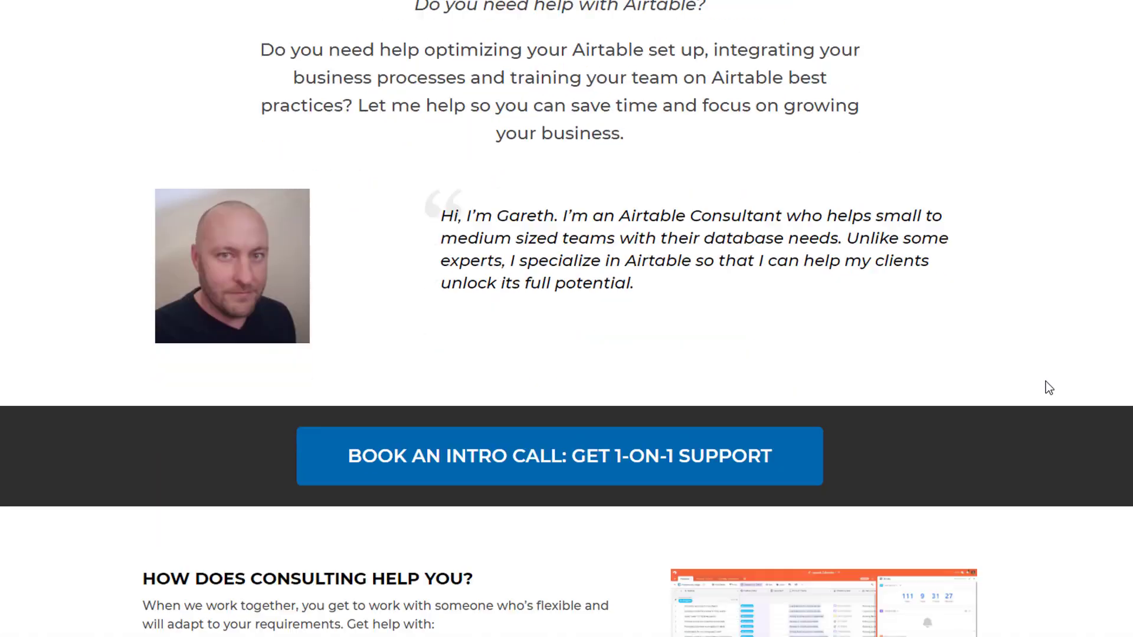
pyautogui.scroll(-3)
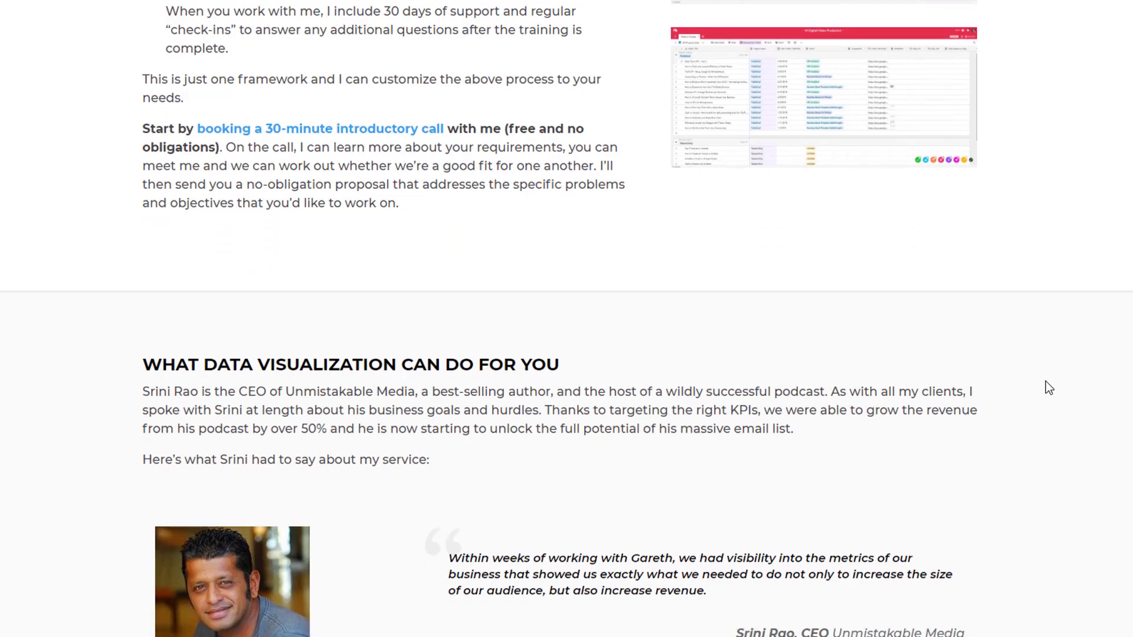
pyautogui.click(321, 129)
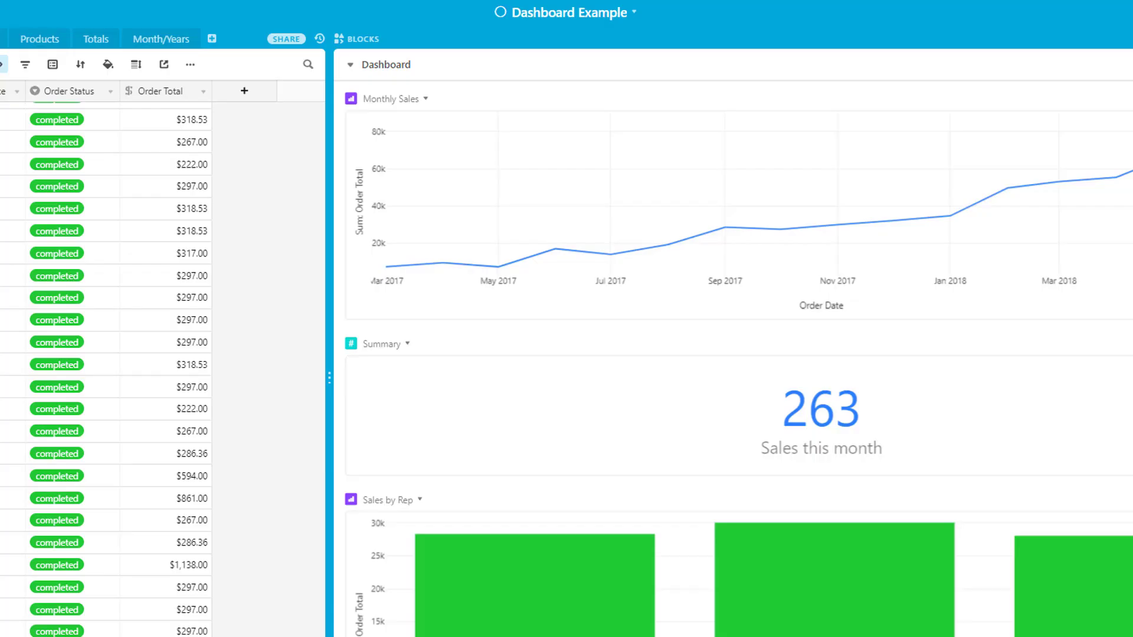
pyautogui.moveTo(311, 399)
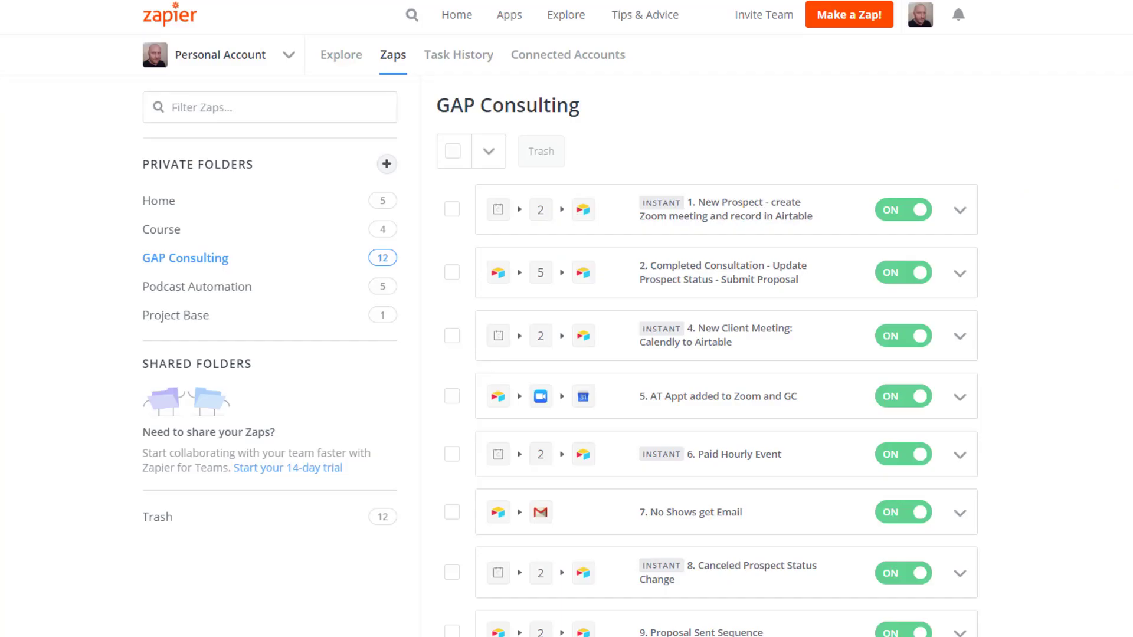
pyautogui.moveTo(1050, 310)
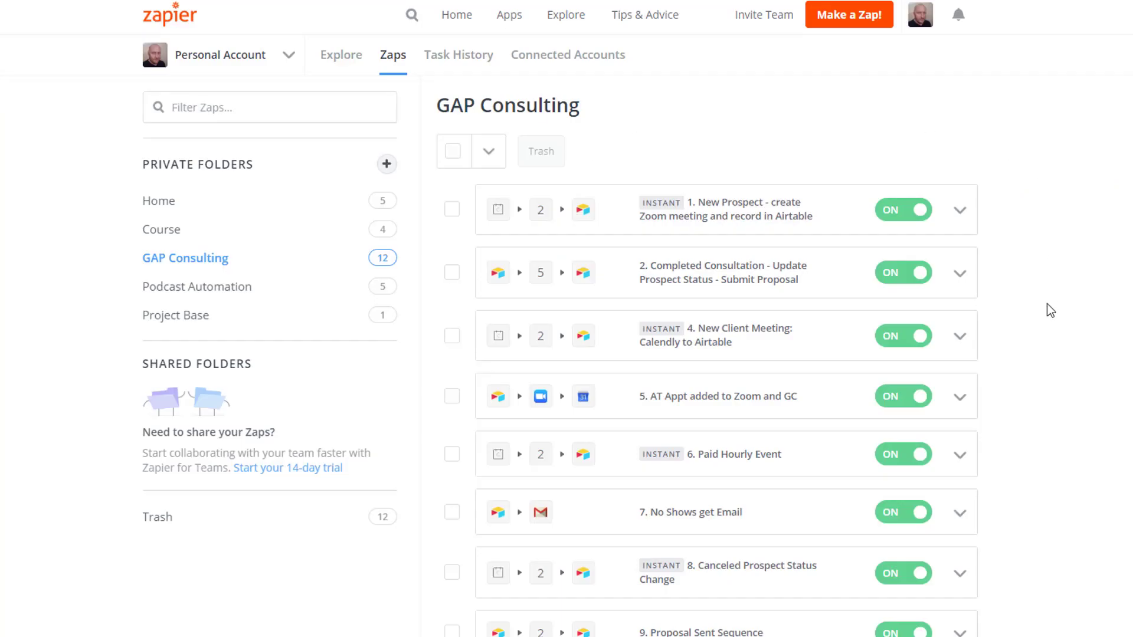
# Browse the GAP Consulting folder's zaps down to Proposal Sent Sequence and Create Proposal
pyautogui.scroll(-3)
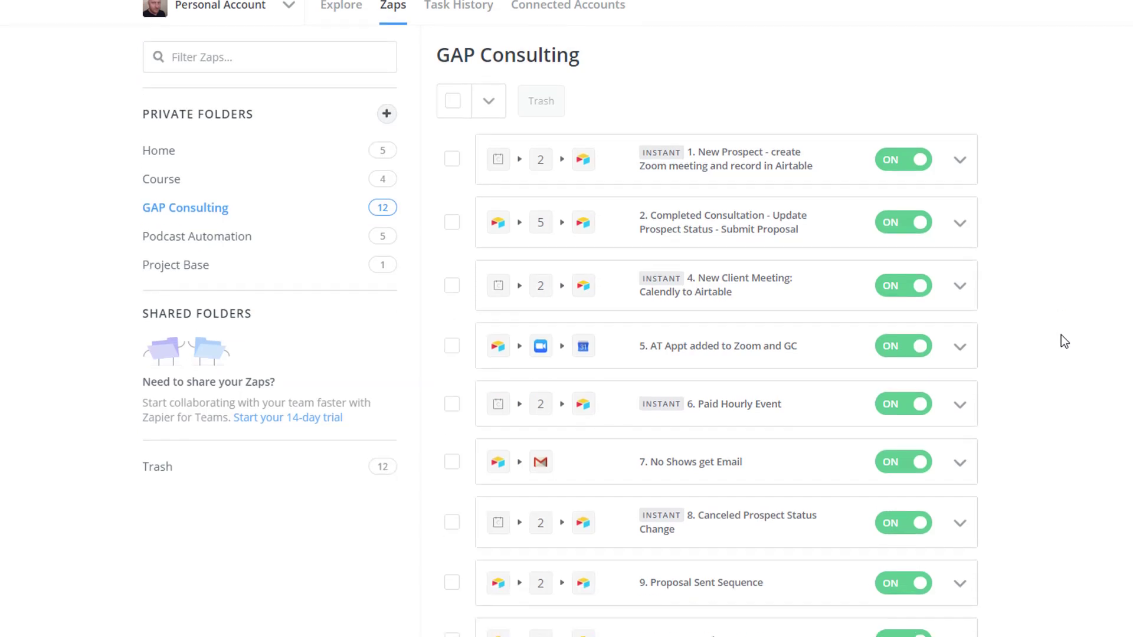
pyautogui.scroll(-3)
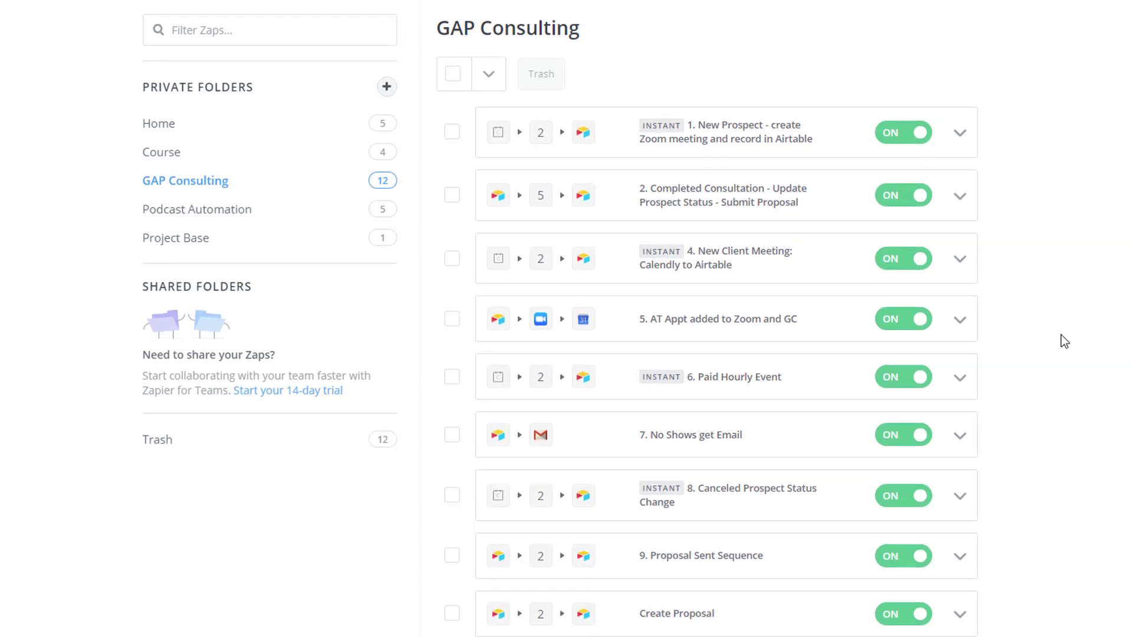